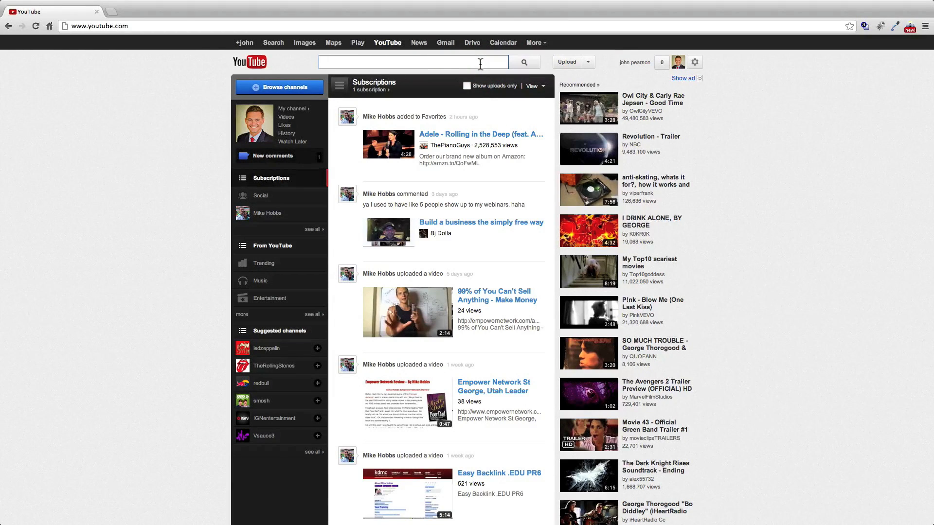
# Search YouTube for 'obama speech 2012' and scroll through the 2012 convention speech results.
pyautogui.write('obama speech 2012')
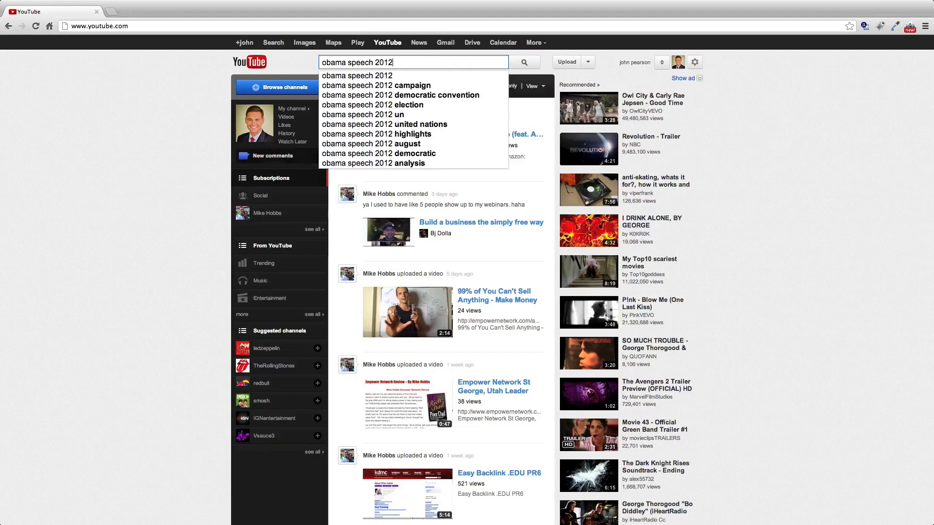
pyautogui.click(523, 62)
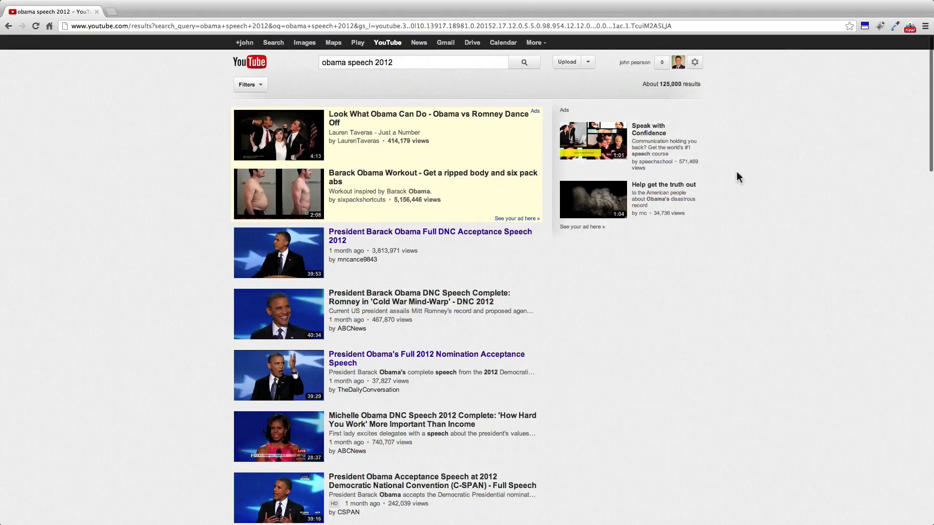
pyautogui.scroll(-3)
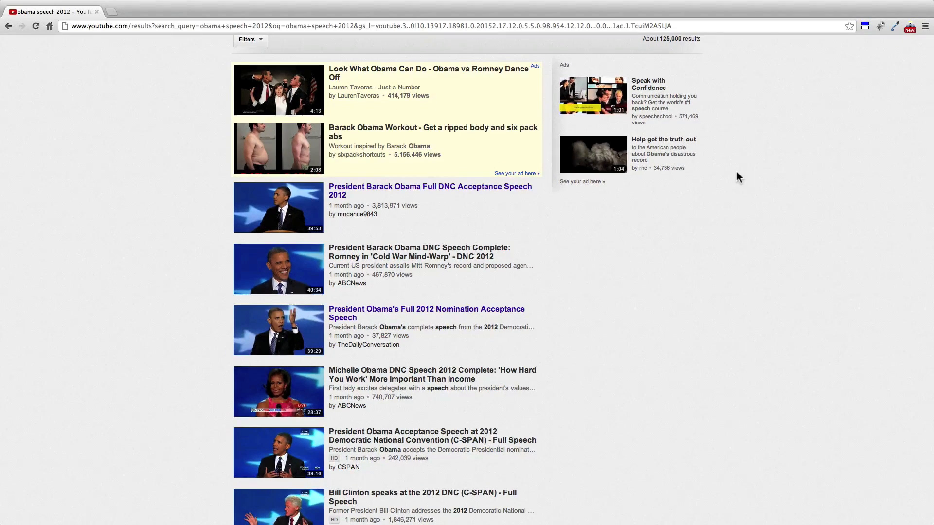
pyautogui.scroll(-3)
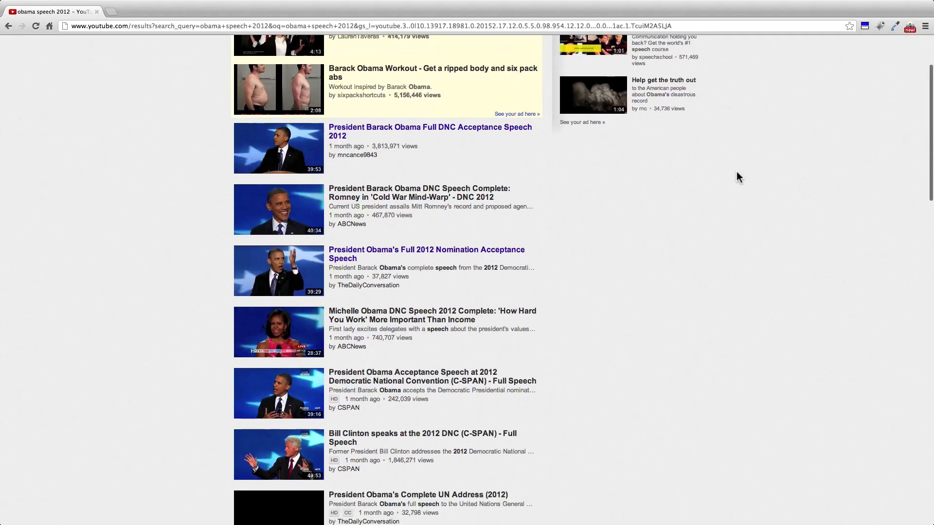
pyautogui.scroll(-3)
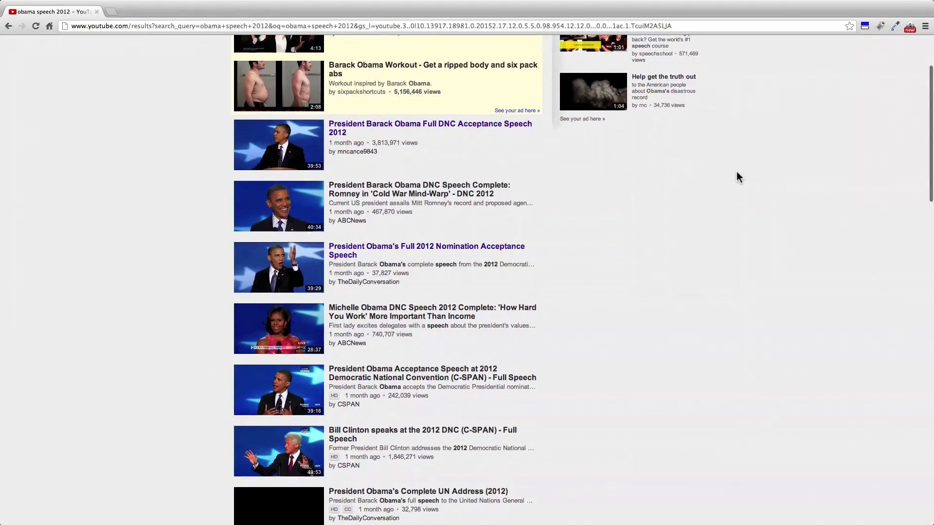
pyautogui.scroll(-3)
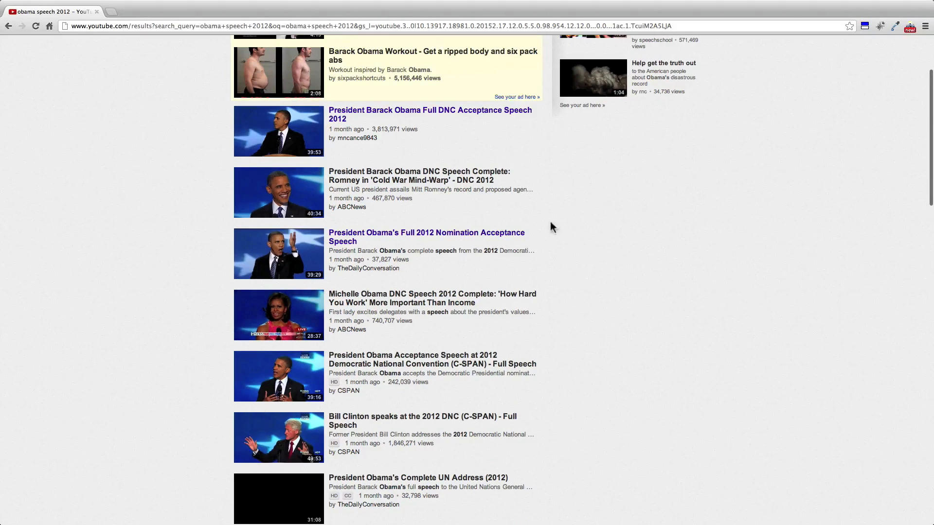
# Play President Obama's Full 2012 Nomination Acceptance Speech, view its transcript and language choices, then close it.
pyautogui.click(426, 237)
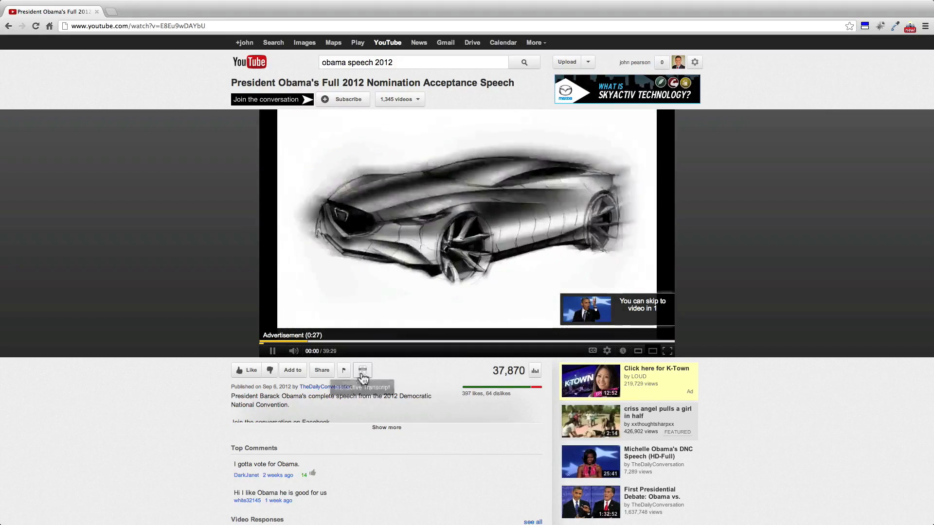
pyautogui.click(362, 370)
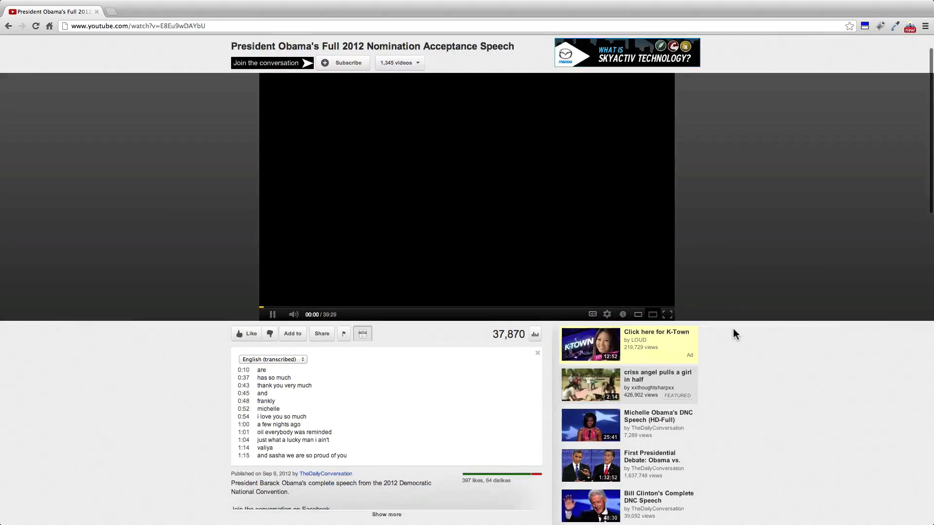
pyautogui.click(273, 315)
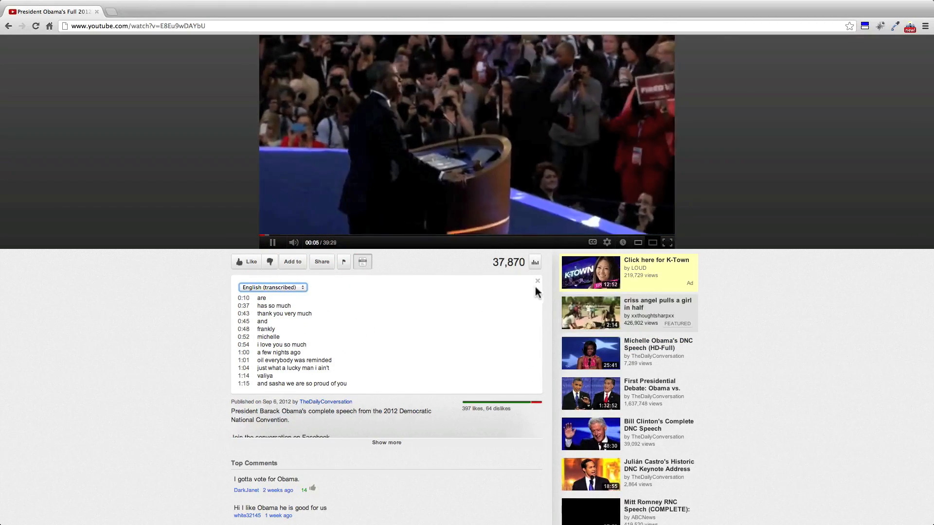
pyautogui.click(536, 281)
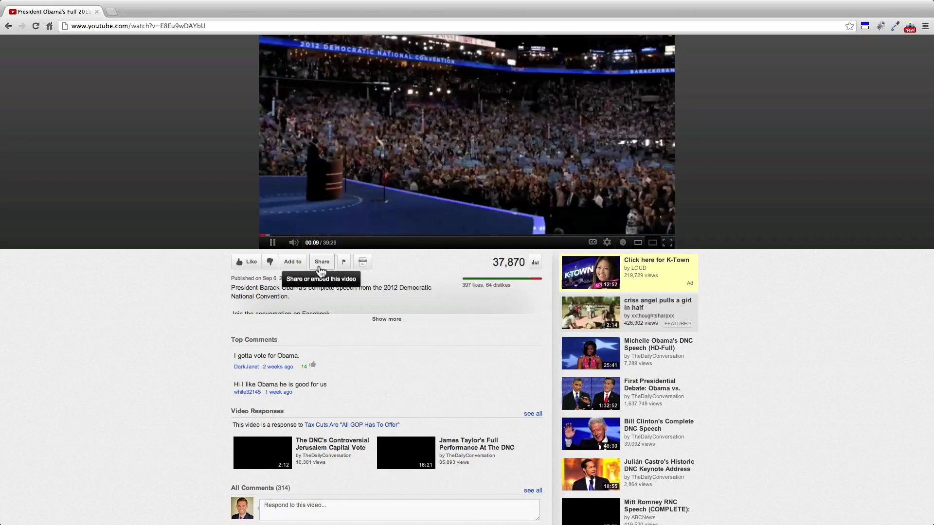
# Switch the speech's share link to the long youtube.com URL, then load serpsite.com in a new tab.
pyautogui.click(321, 262)
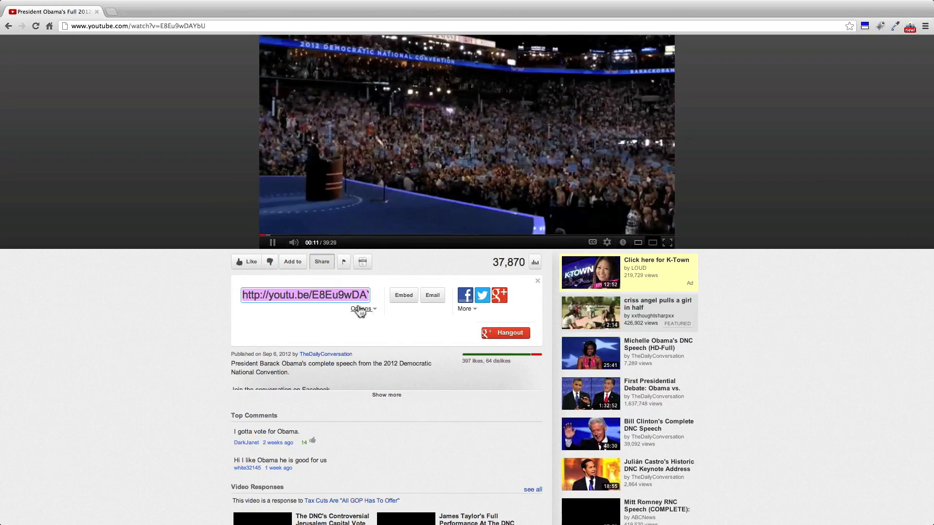
pyautogui.click(362, 309)
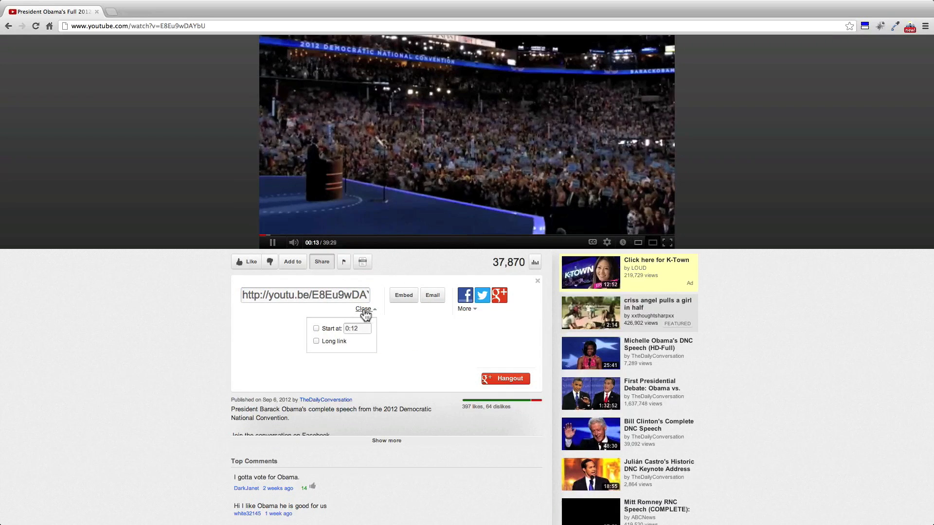
pyautogui.click(317, 342)
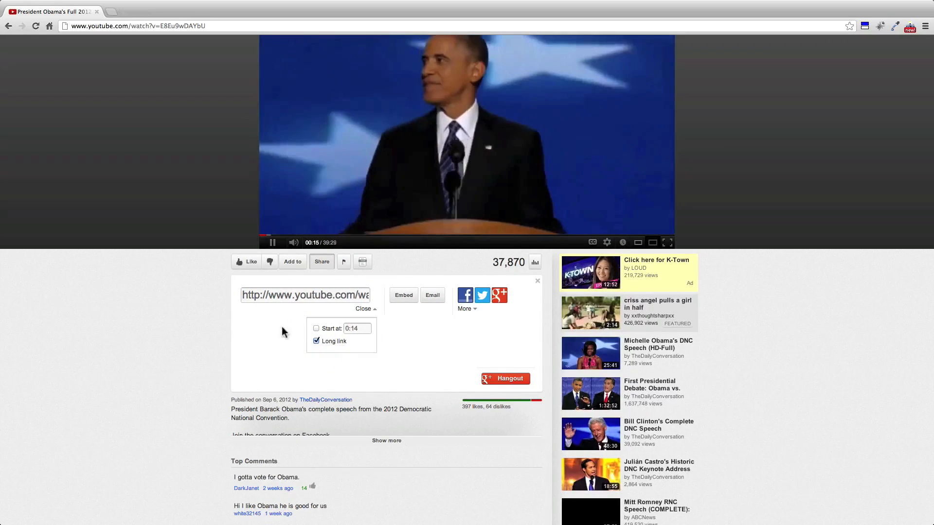
pyautogui.click(305, 294)
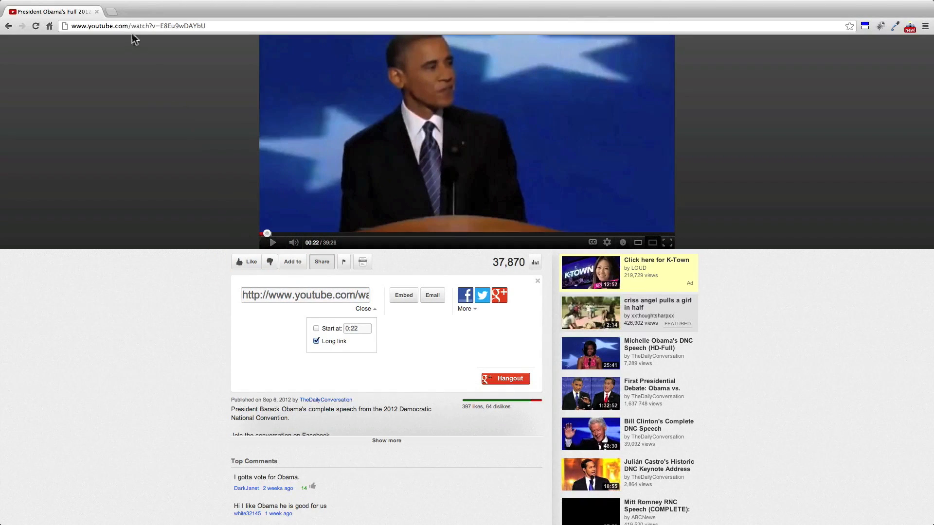
pyautogui.write('serpsite.com')
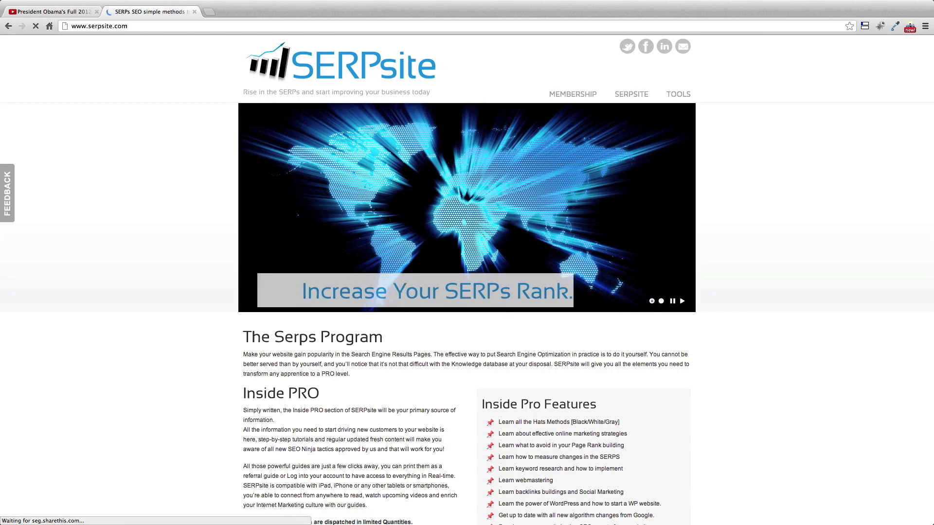
# Choose 'Youtube subtitles download tool' from SERPsite's TOOLS menu.
pyautogui.click(677, 93)
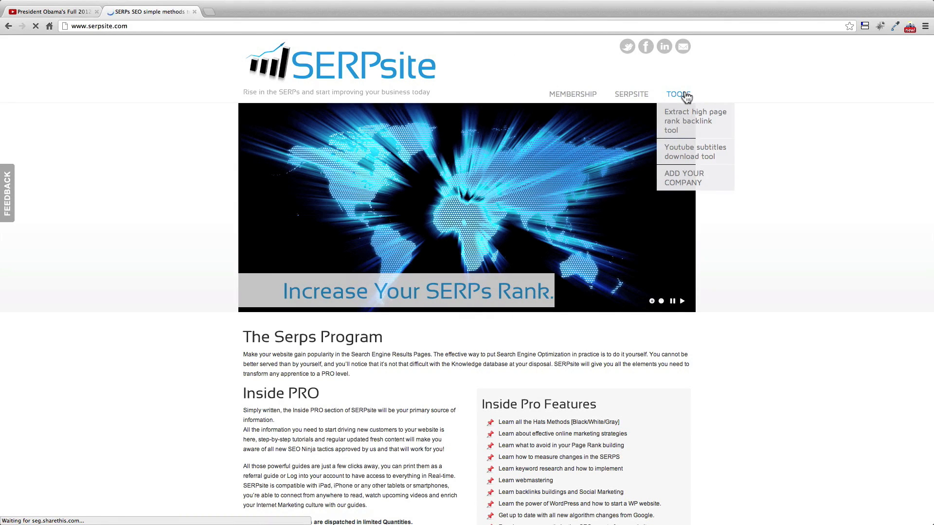
pyautogui.moveTo(694, 152)
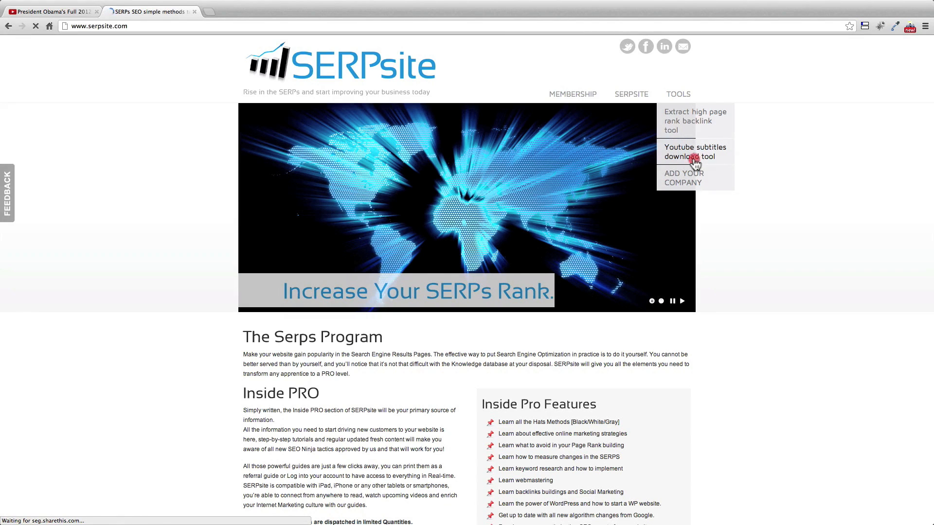
pyautogui.click(695, 152)
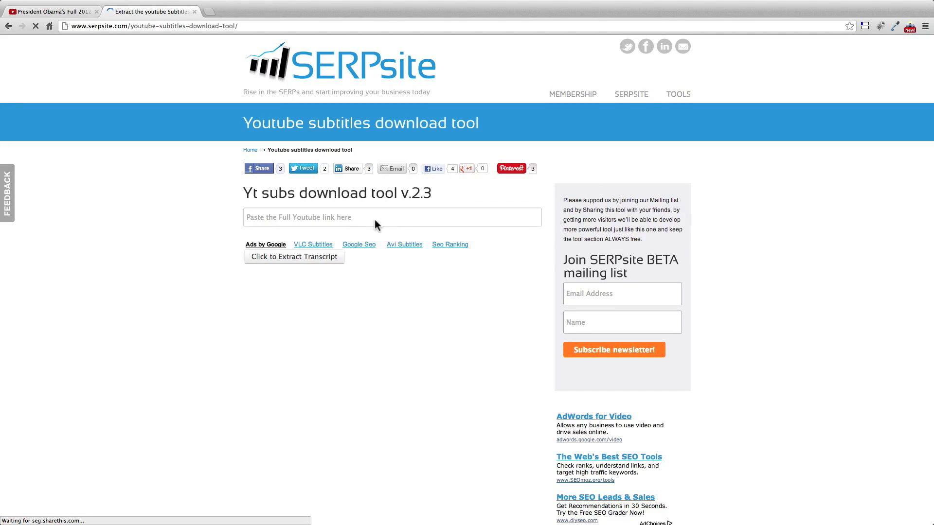
pyautogui.write('http://www.youtube.com/watch?v=E8Eu9wDAYbU')
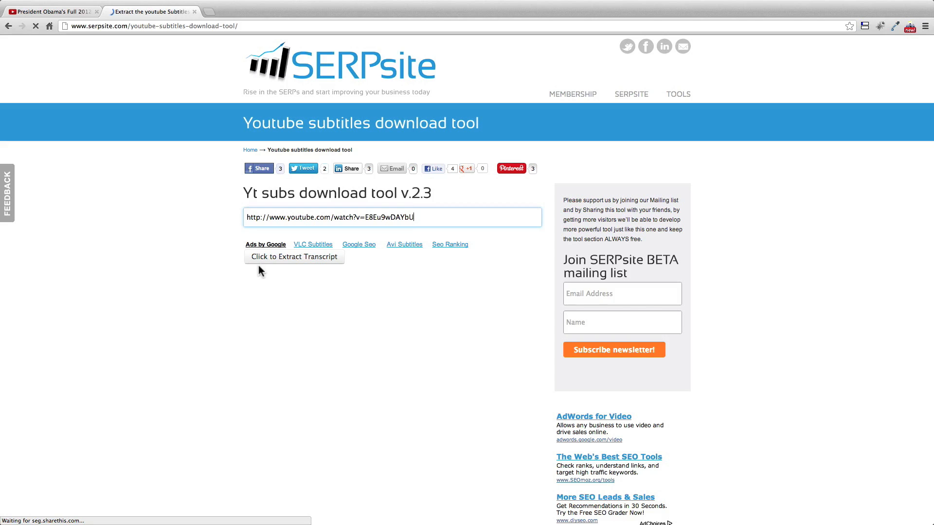
pyautogui.click(294, 257)
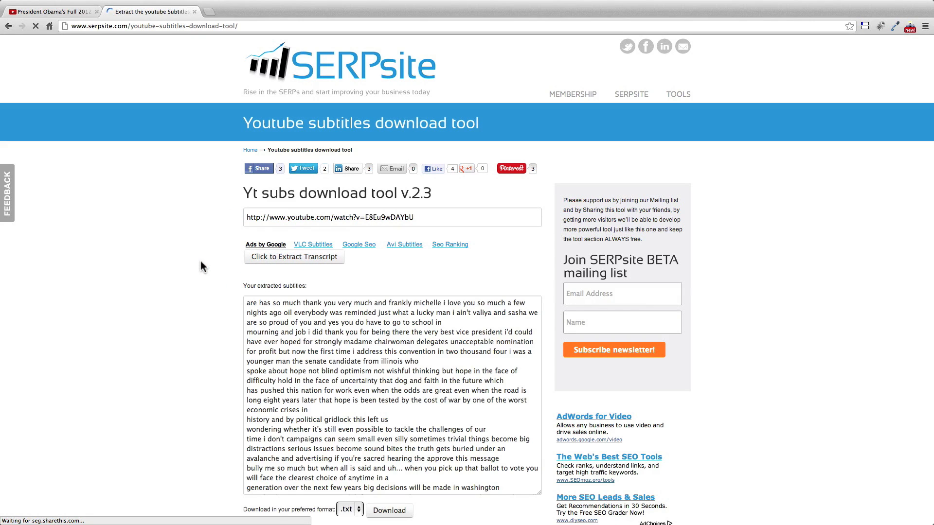
pyautogui.scroll(-3)
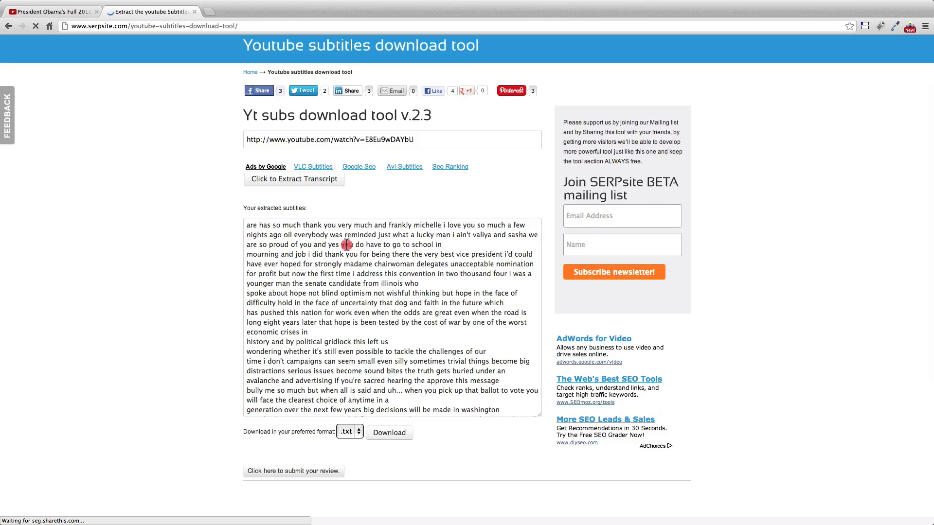
pyautogui.scroll(-3)
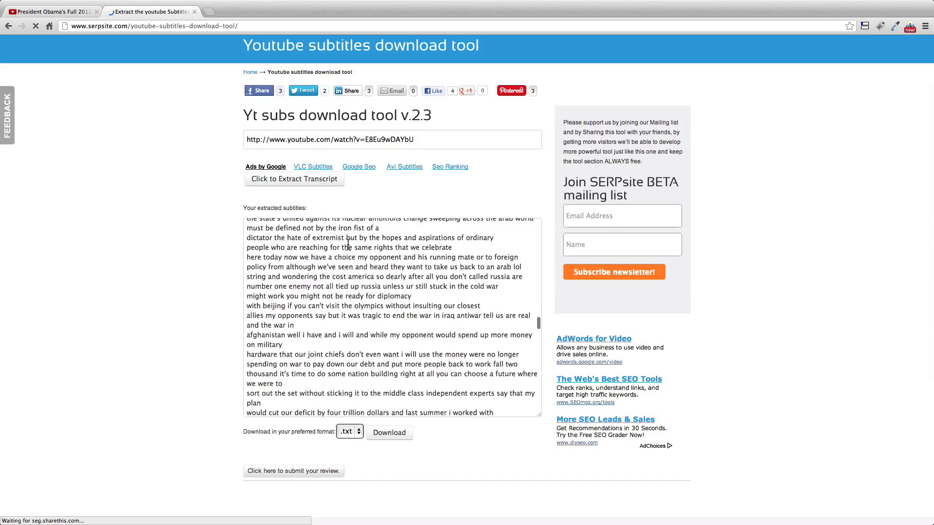
pyautogui.scroll(-3)
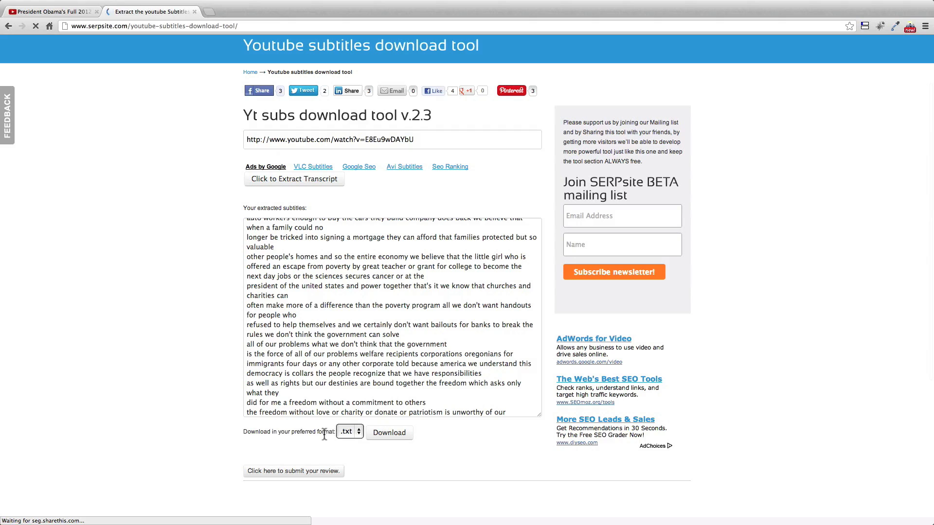
# Download the extracted subtitles as an .srt file.
pyautogui.click(349, 432)
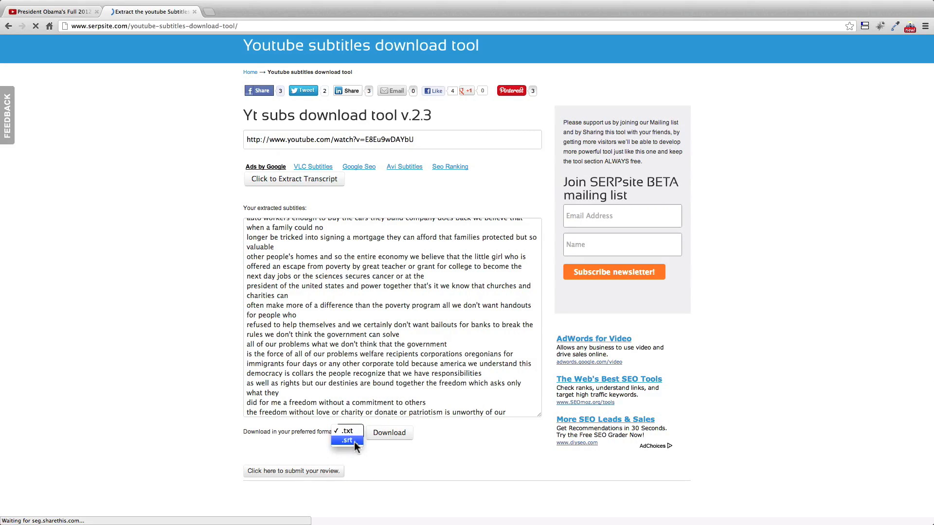
pyautogui.click(347, 440)
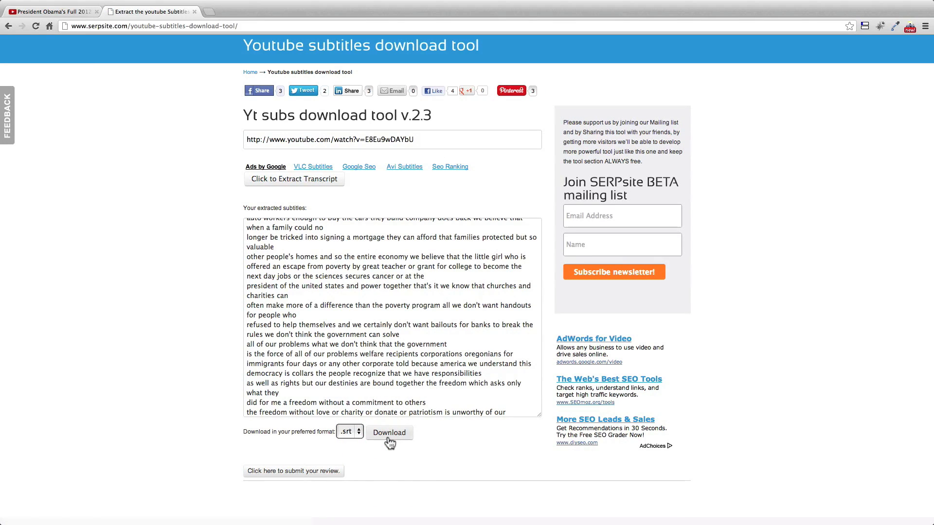
pyautogui.click(390, 433)
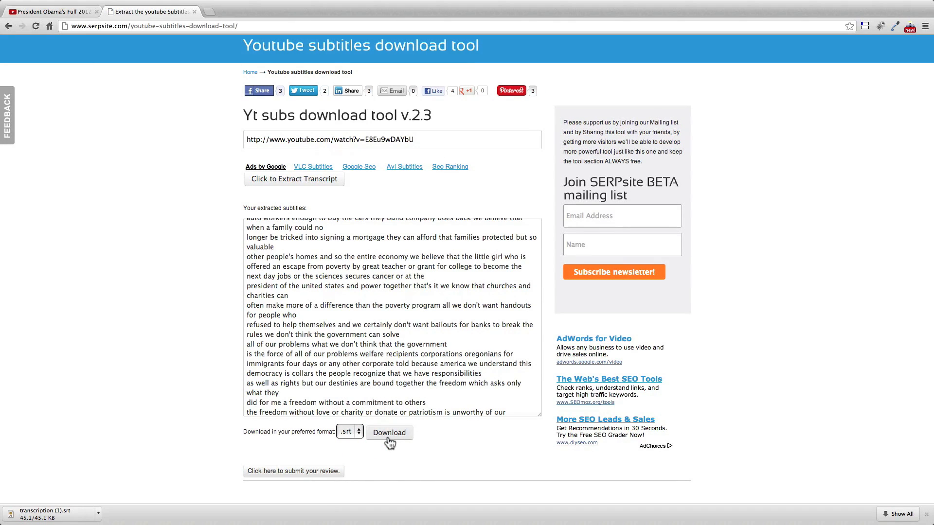
# Download the extracted subtitles as a .txt file.
pyautogui.click(348, 432)
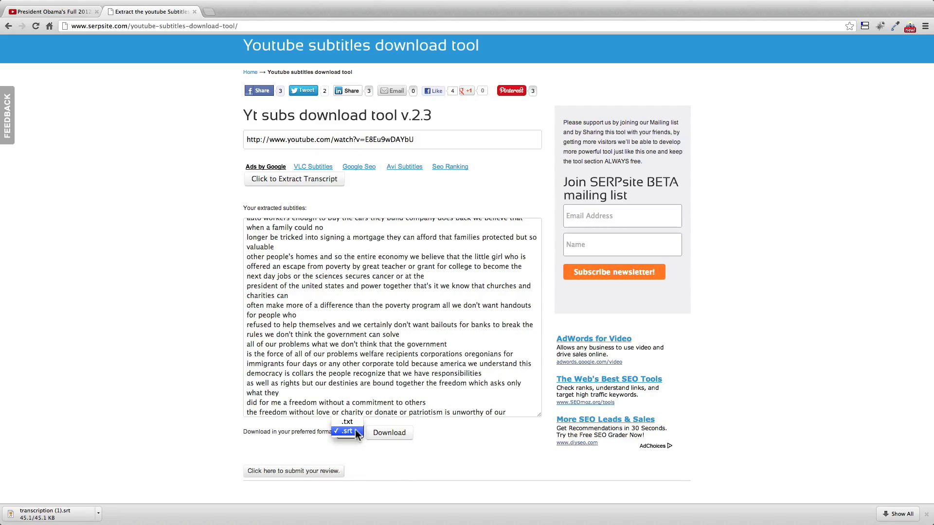
pyautogui.click(347, 422)
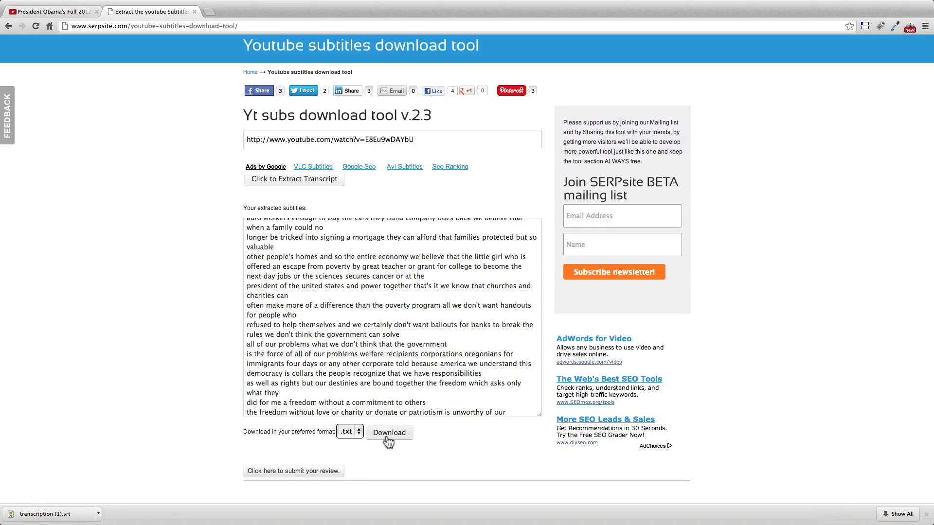
pyautogui.click(390, 433)
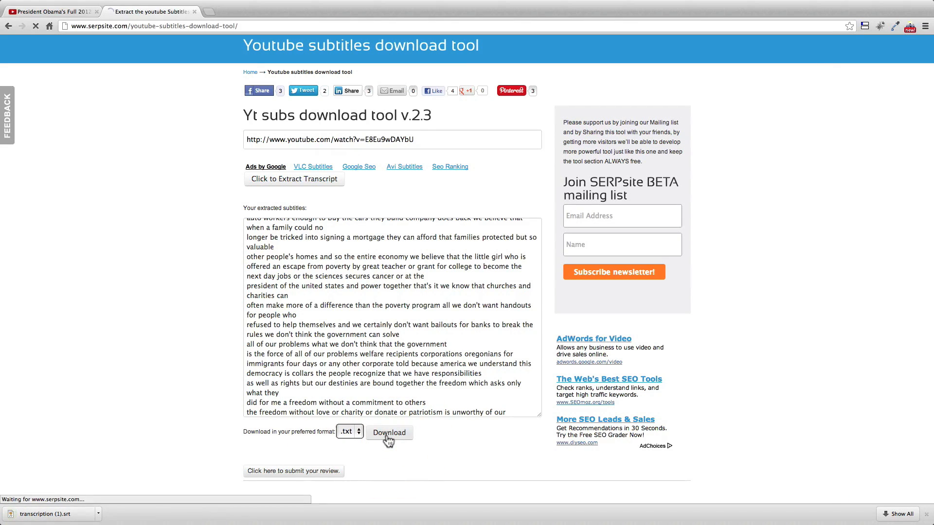
pyautogui.click(389, 433)
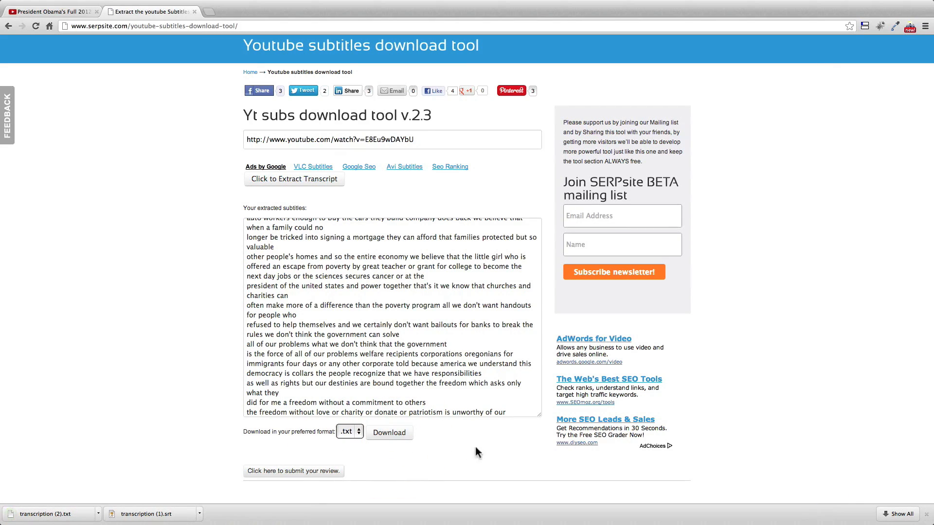